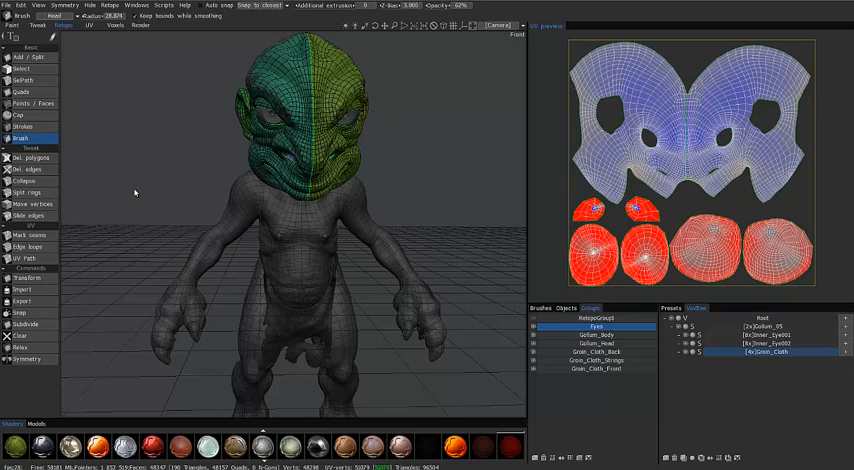
{"action": "mouse_move", "coordinate": [122, 72]}
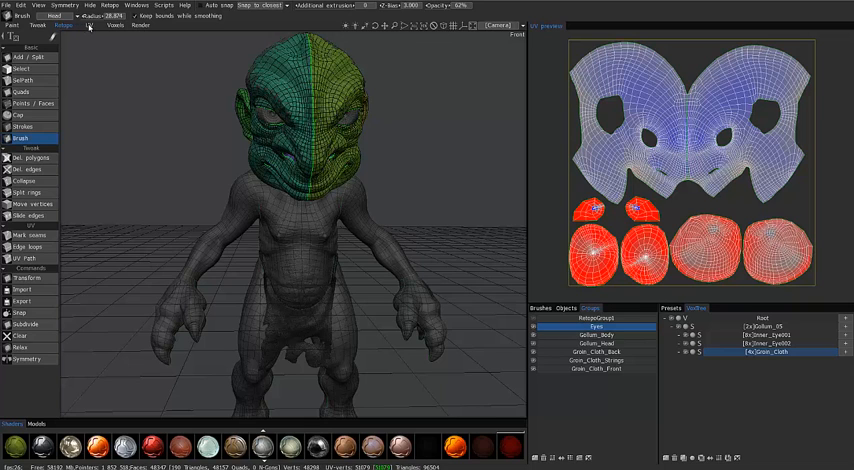
{"action": "mouse_move", "coordinate": [145, 212]}
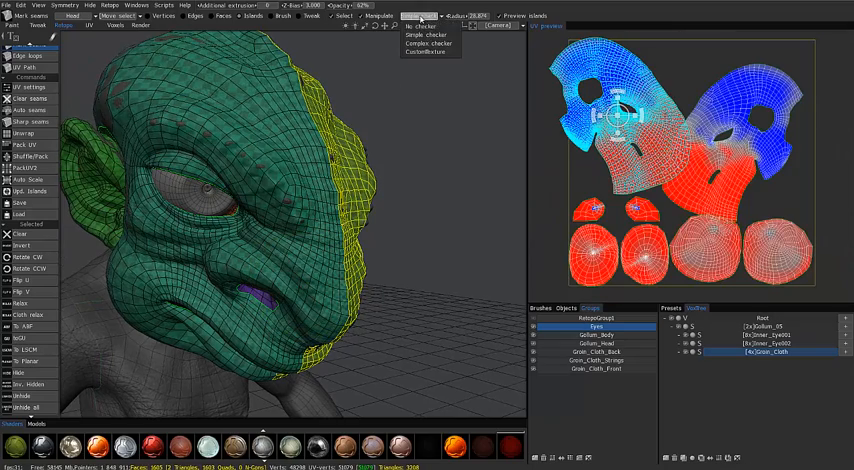
Unwrap the head along the new seams into two side-by-side halves
{"action": "left_click", "coordinate": [425, 43]}
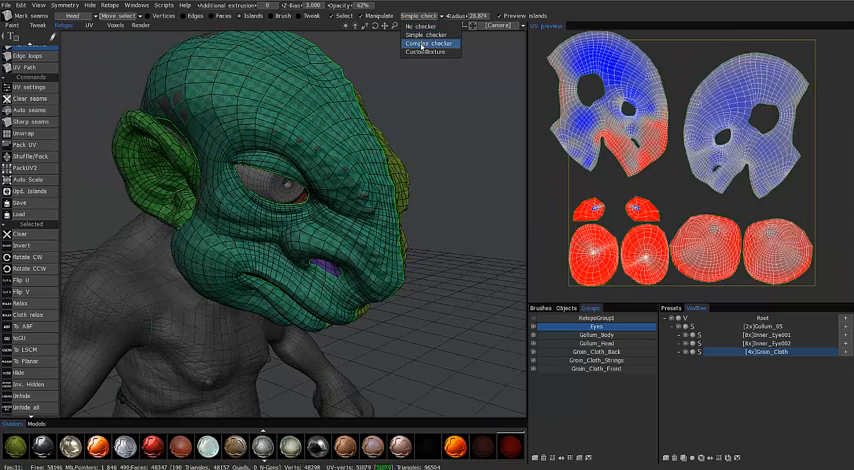
Apply Global Uniform unfolding to the Gollum head islands
{"action": "left_click", "coordinate": [428, 43]}
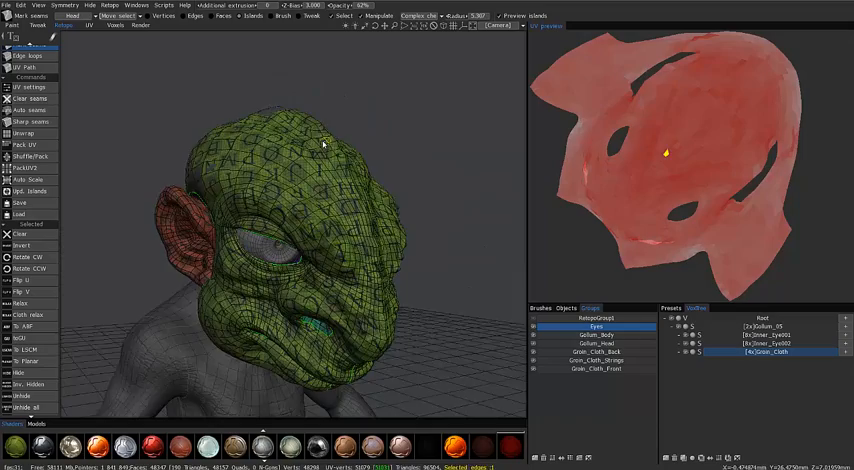
Drag across the head faces to select them for the mirrored UV island
{"action": "left_click_drag", "start_coordinate": [320, 145], "coordinate": [335, 155]}
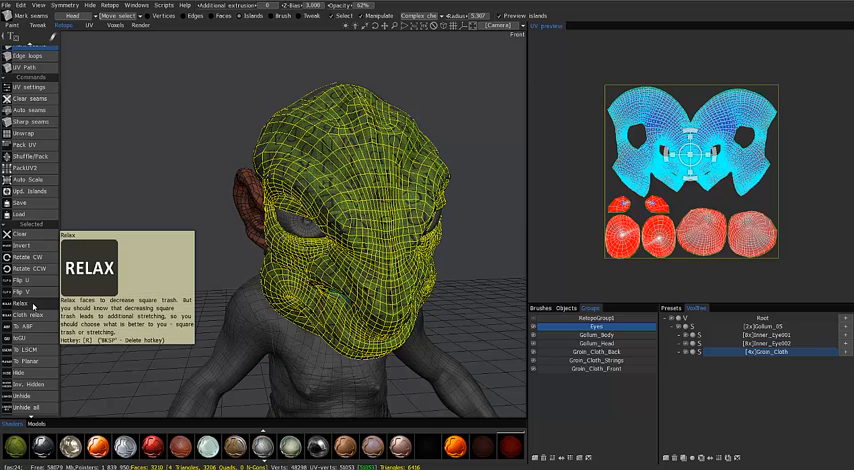
{"action": "mouse_move", "coordinate": [20, 303]}
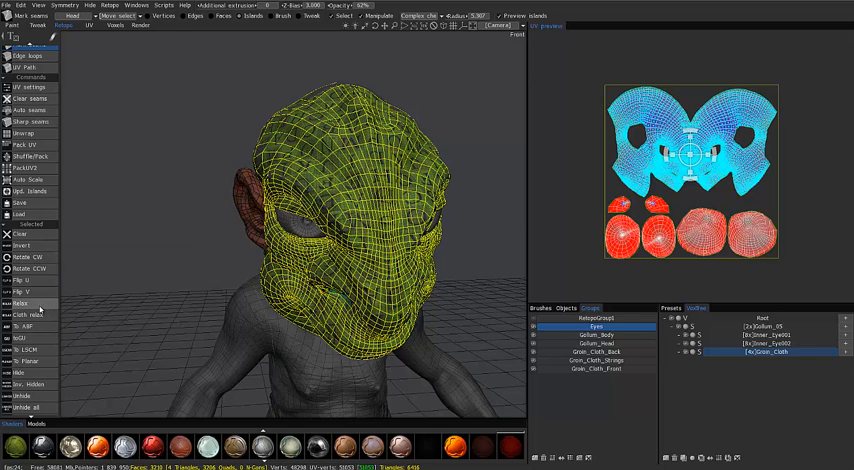